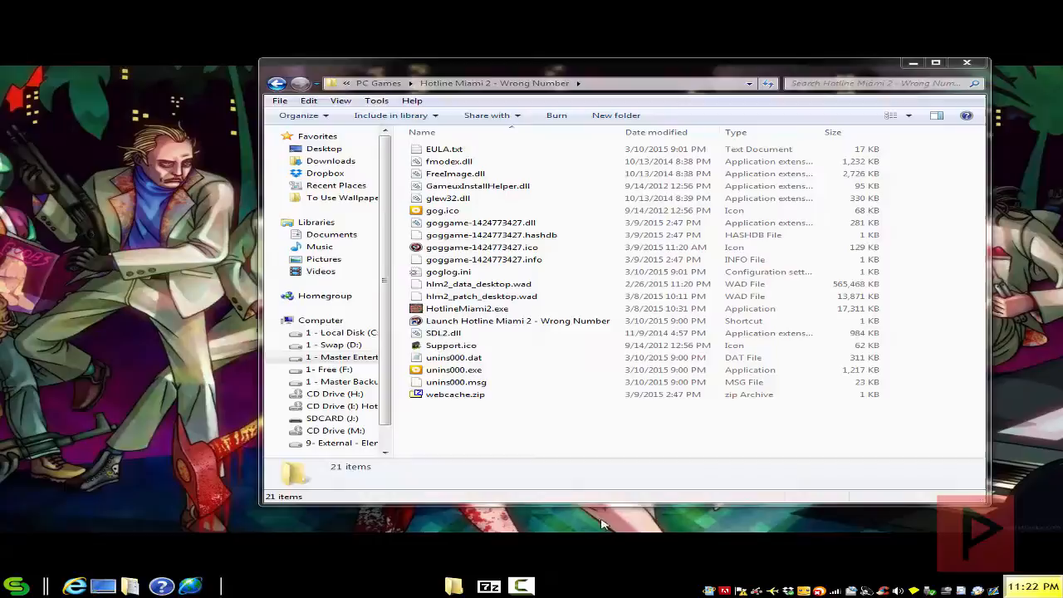
# Run x360ce.exe from the Hotline Miami 2 - Wrong Number folder
pyautogui.click(449, 406)
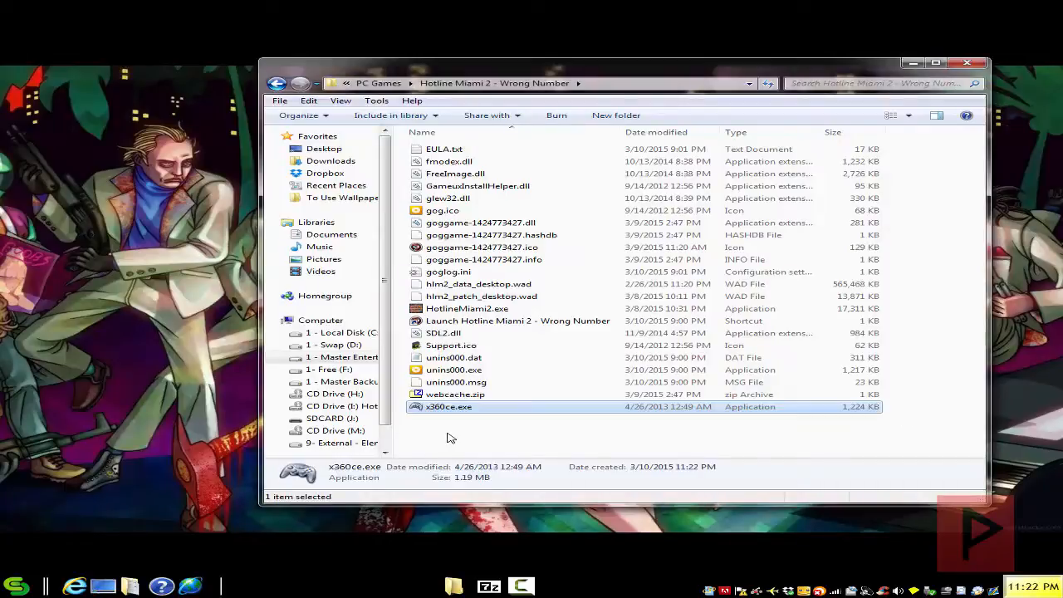
pyautogui.doubleClick(449, 406)
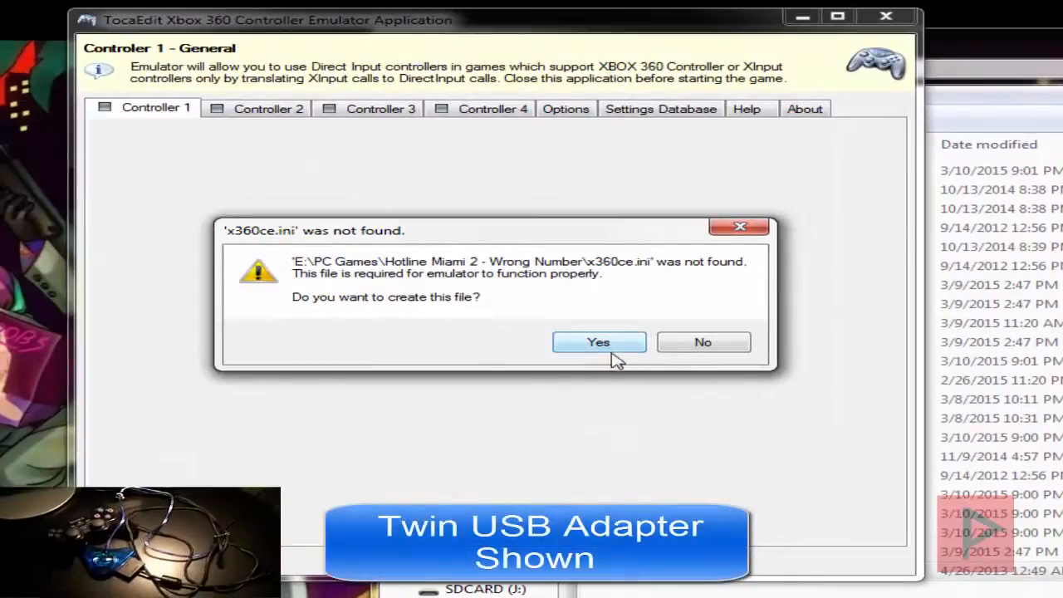
# Create x360ce.ini, search online settings for both joysticks, and close the crashed emulator
pyautogui.click(599, 342)
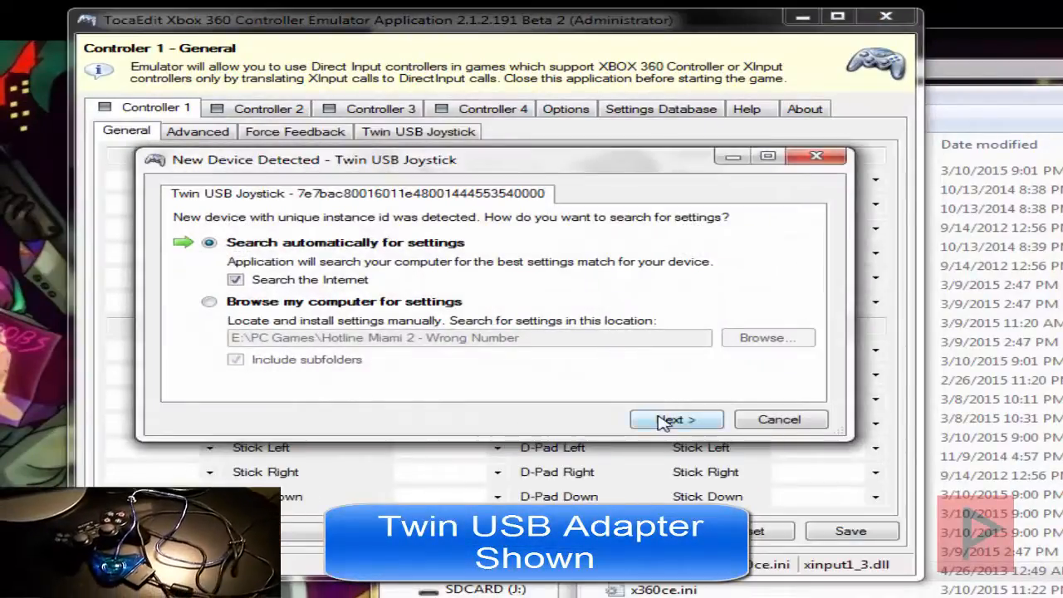
pyautogui.click(677, 419)
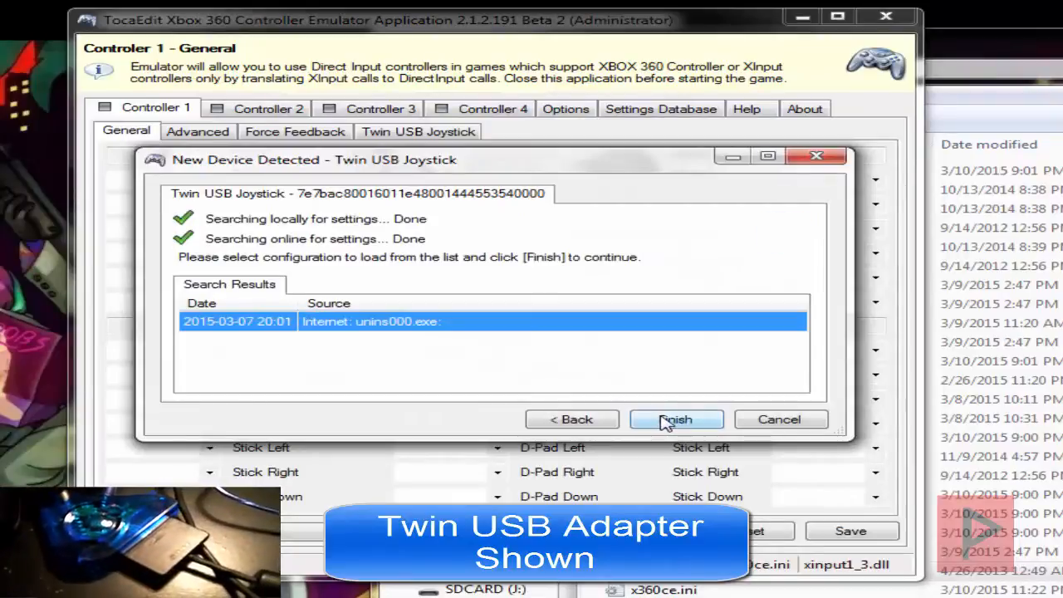
pyautogui.click(267, 108)
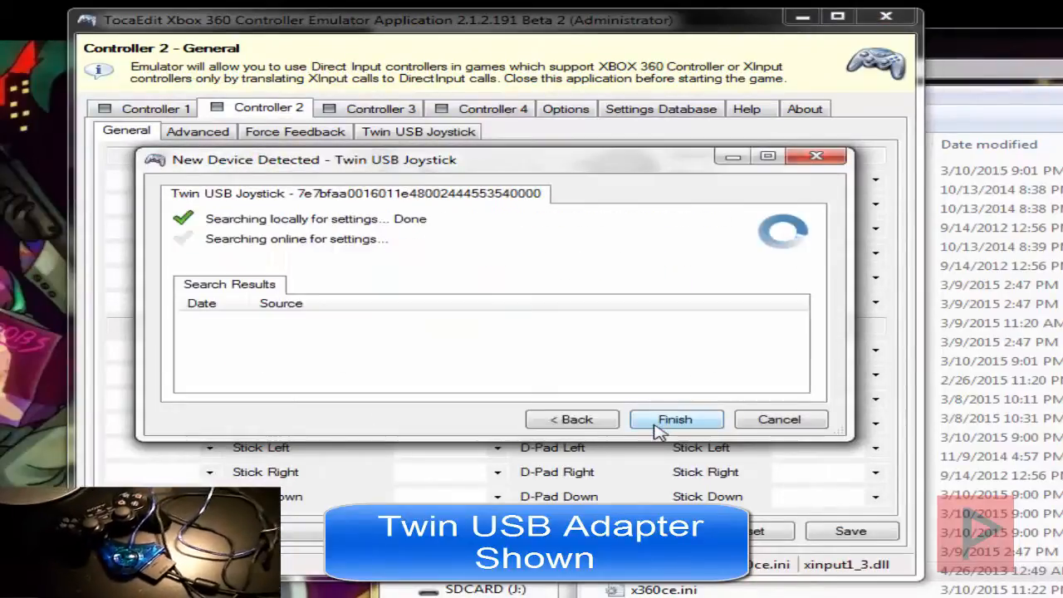
pyautogui.click(676, 418)
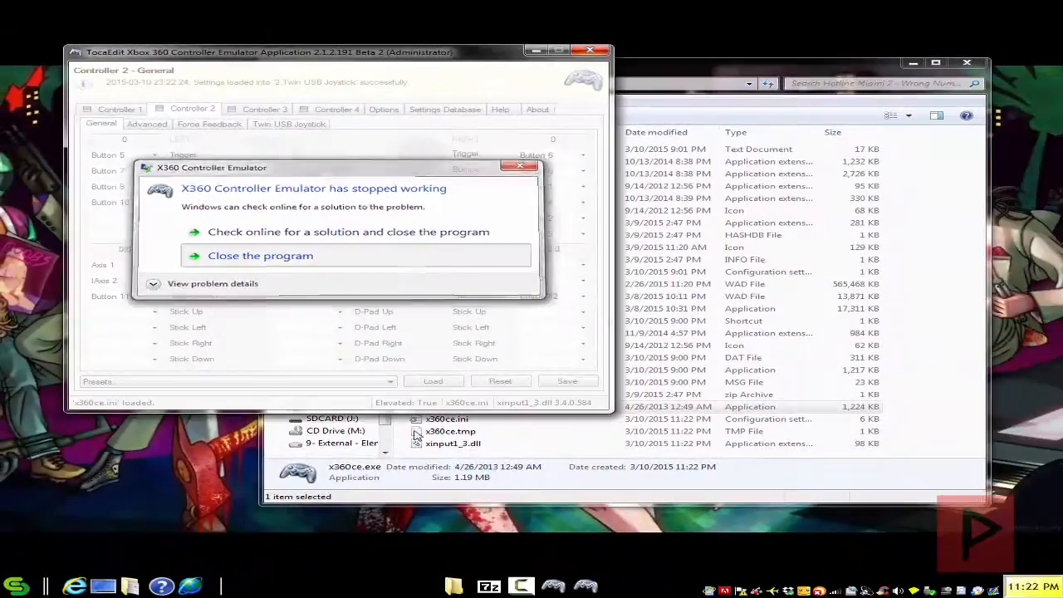
pyautogui.click(260, 255)
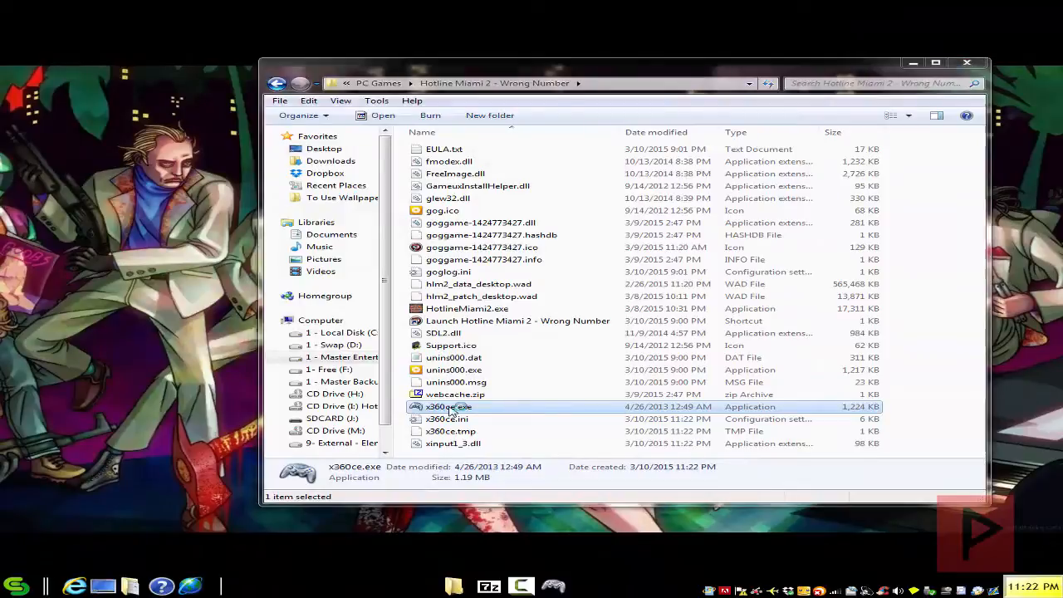
# Relaunch x360ce and load the found Twin USB Joystick settings into Controllers 1 and 2
pyautogui.doubleClick(448, 406)
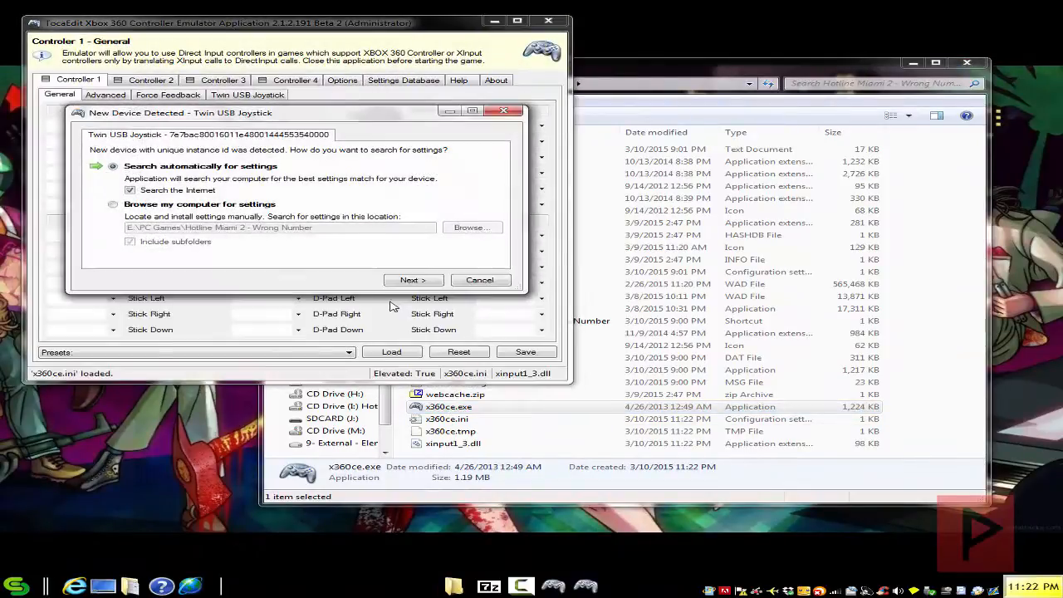
pyautogui.click(413, 279)
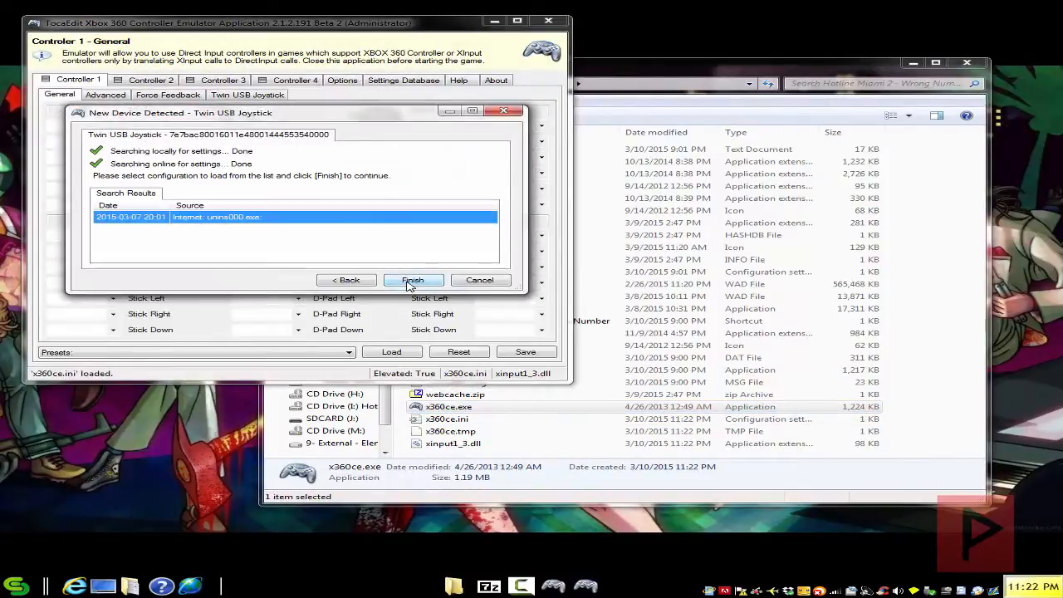
pyautogui.click(150, 79)
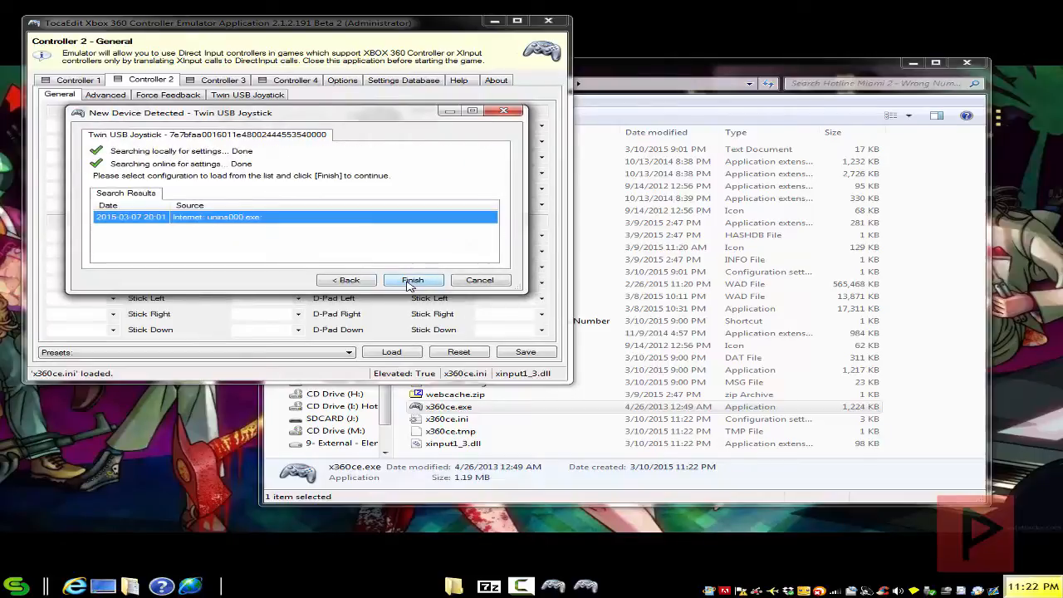
pyautogui.click(413, 279)
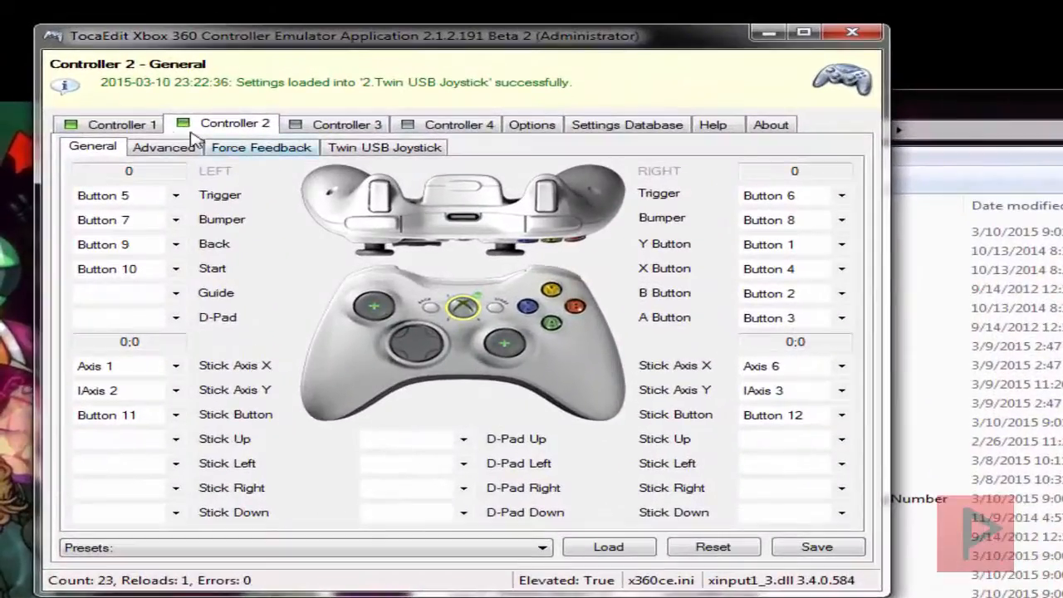
# On the Controller 1 tab, map the D-Pad to DPads > DPad 1
pyautogui.click(122, 124)
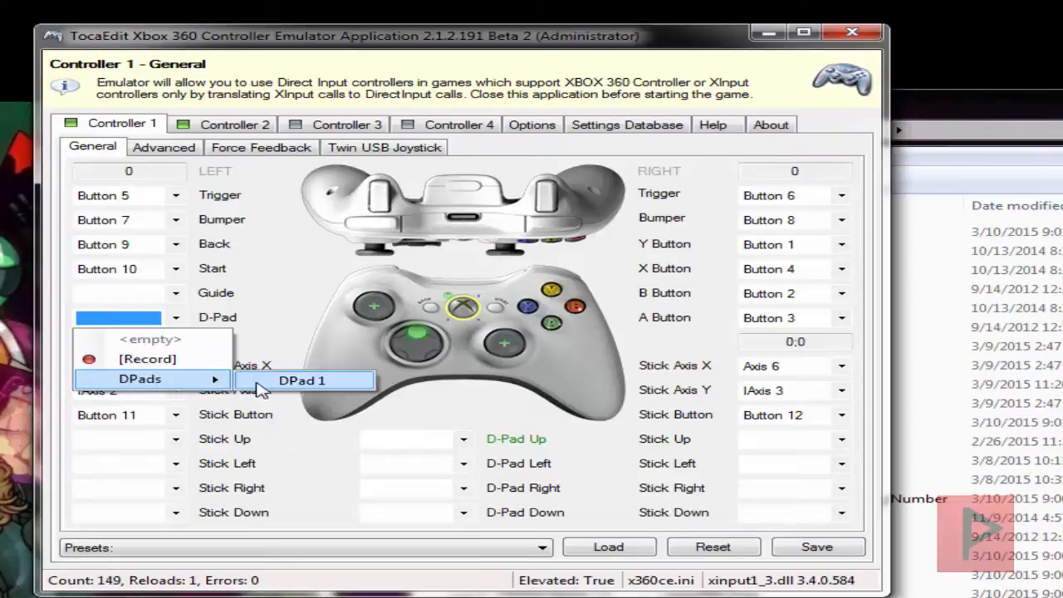
pyautogui.click(303, 381)
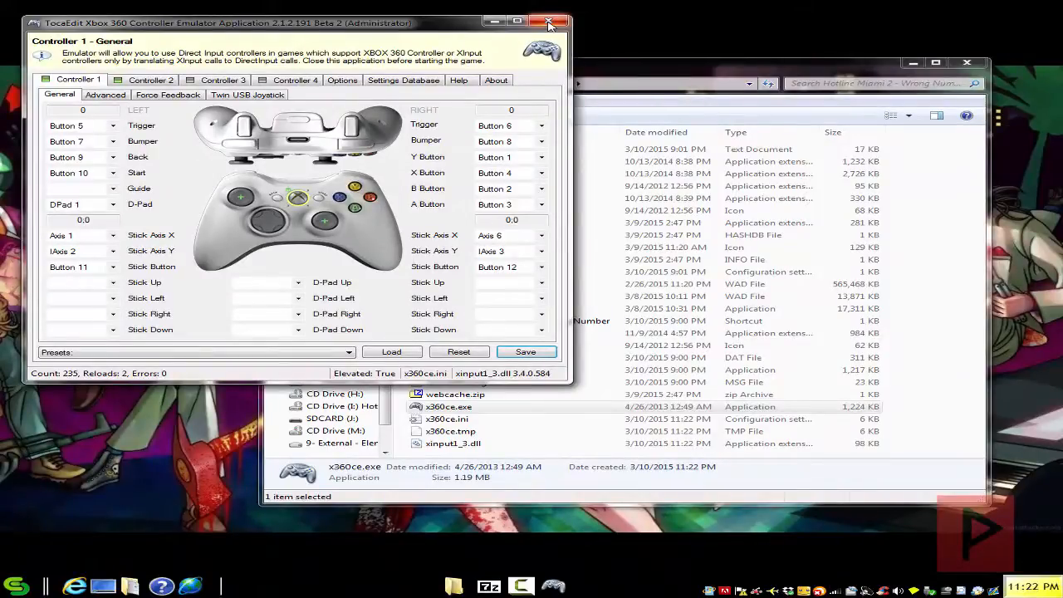
# Close x360ce so Hotline Miami 2 can be played with the gamepad
pyautogui.click(548, 23)
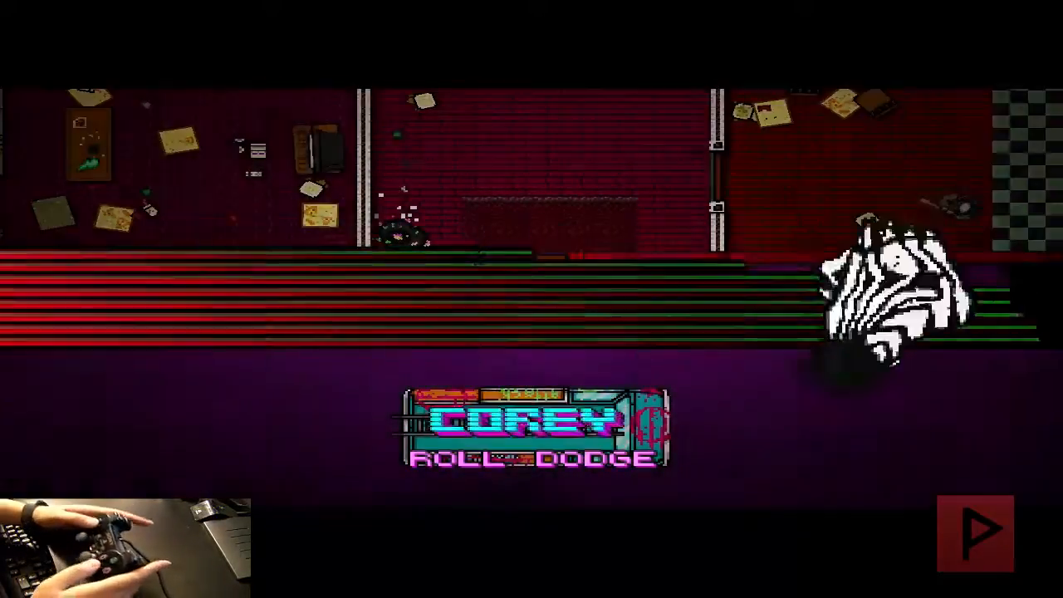
pyautogui.press('Escape')
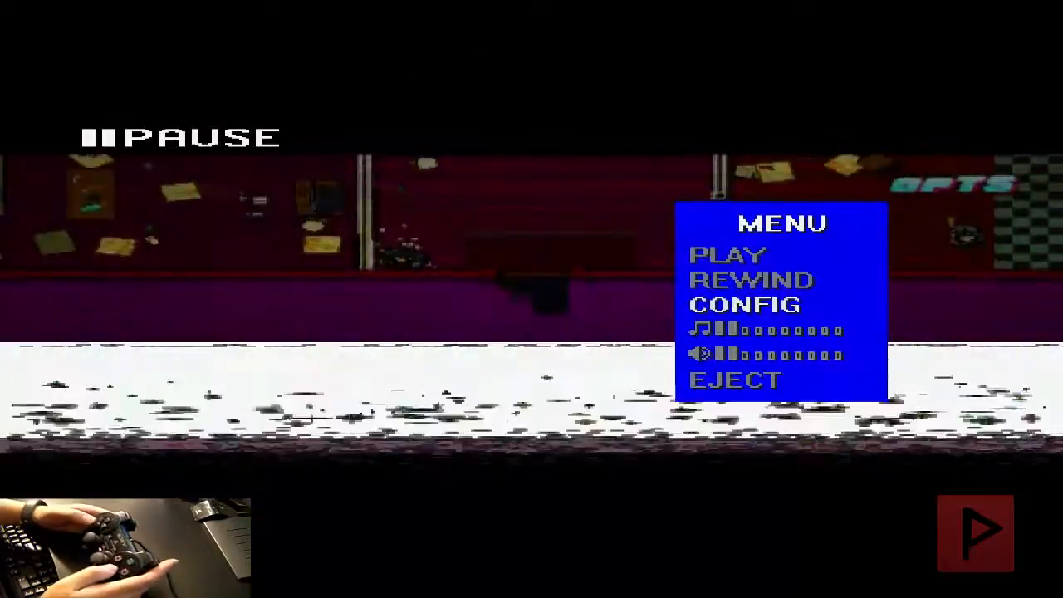
pyautogui.click(744, 305)
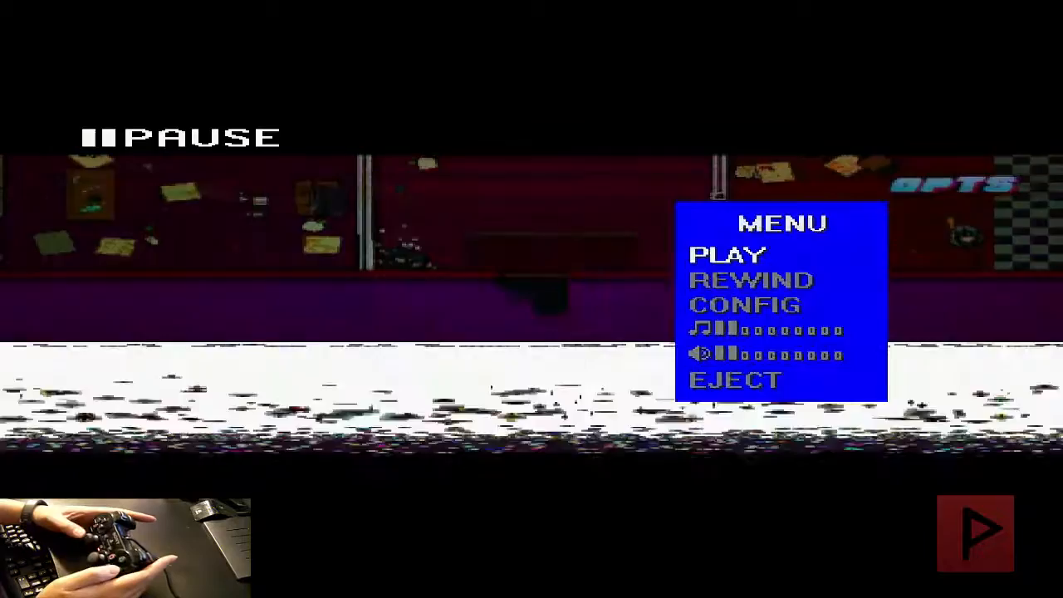
pyautogui.click(729, 254)
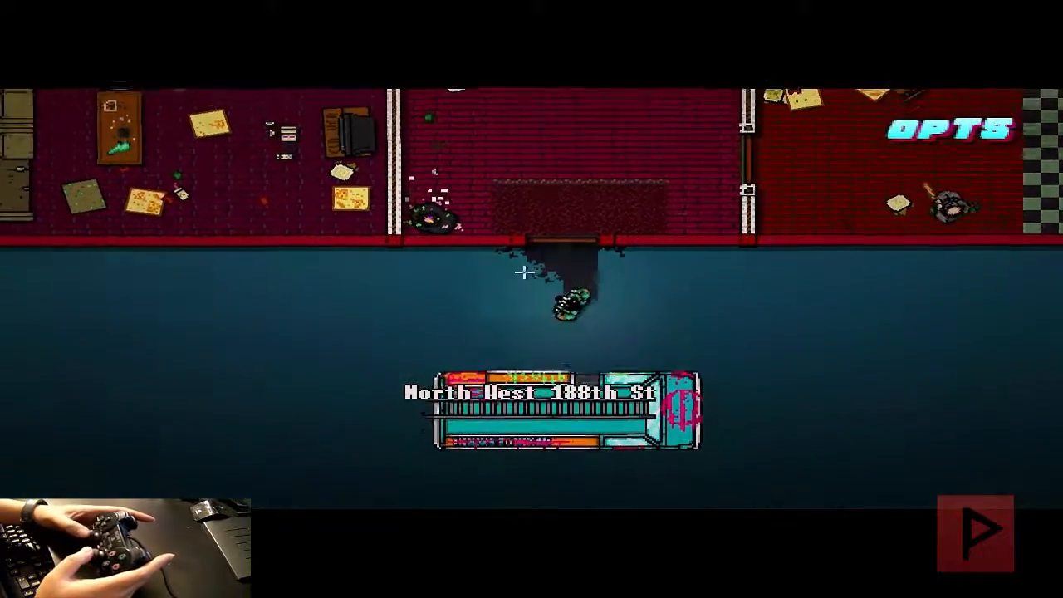